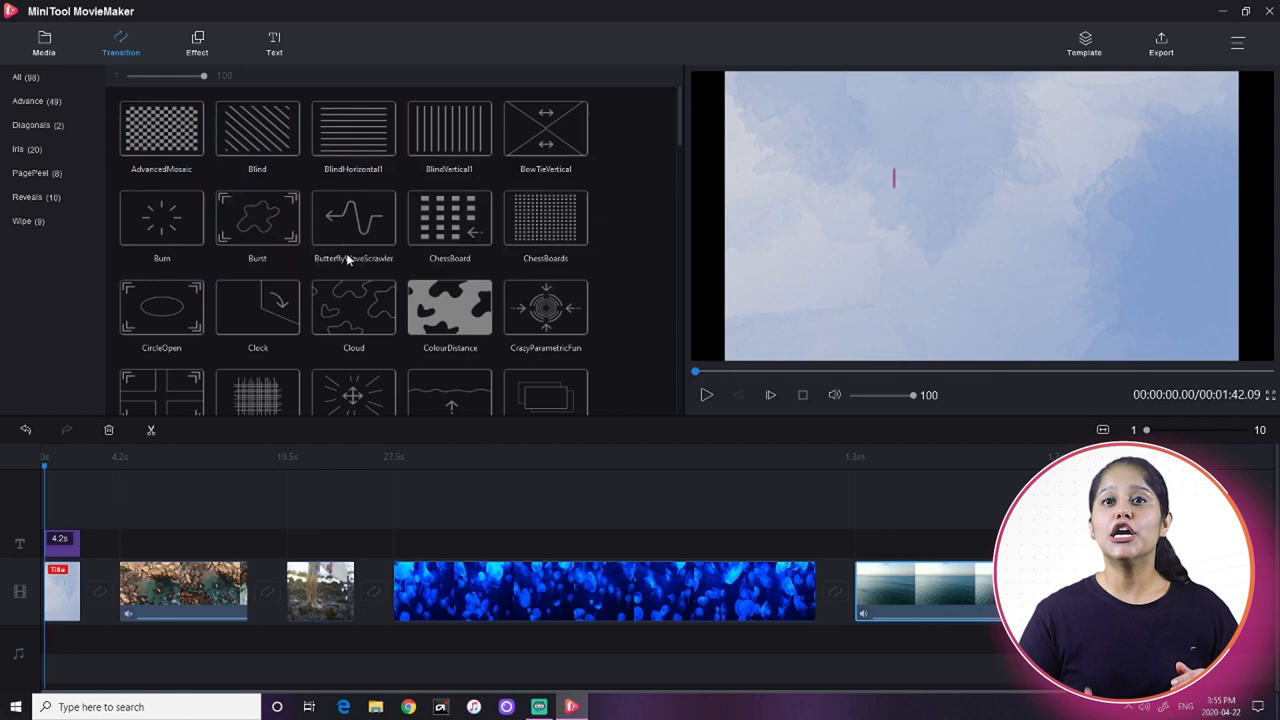
# Preview the Glide effect from the Highlights collection on the fourth slide.
pyautogui.click(272, 44)
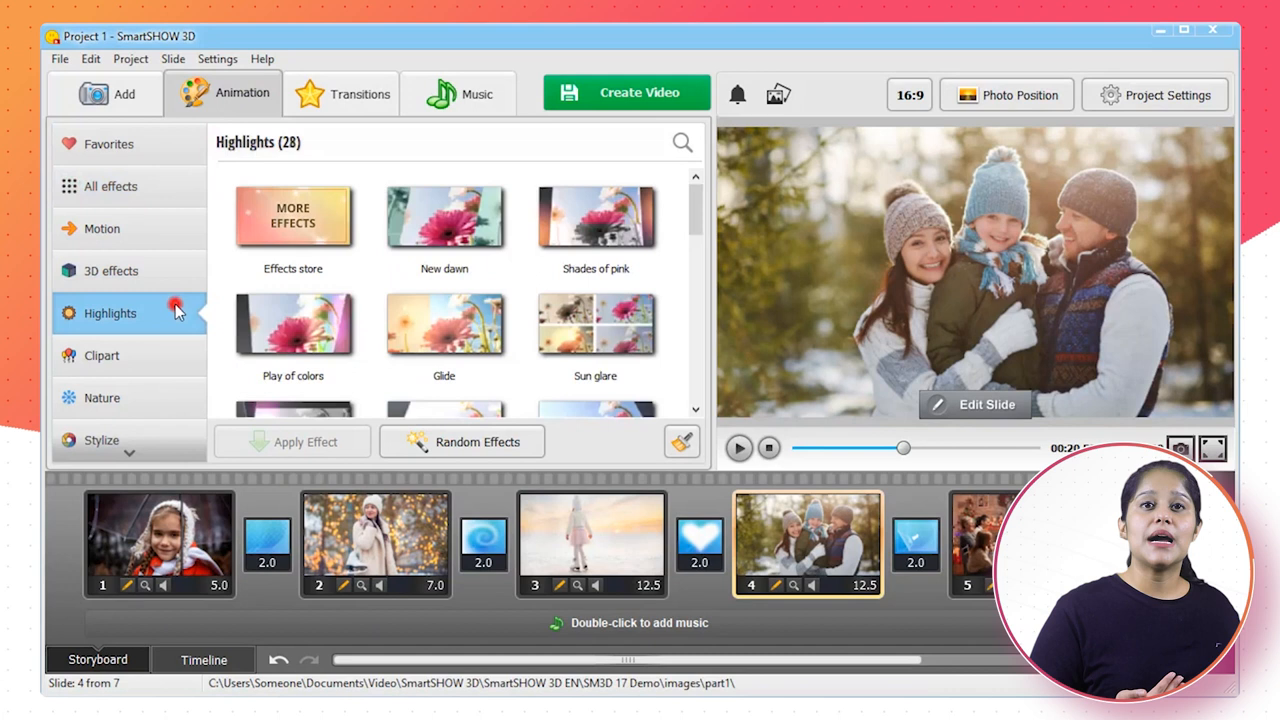
pyautogui.click(444, 330)
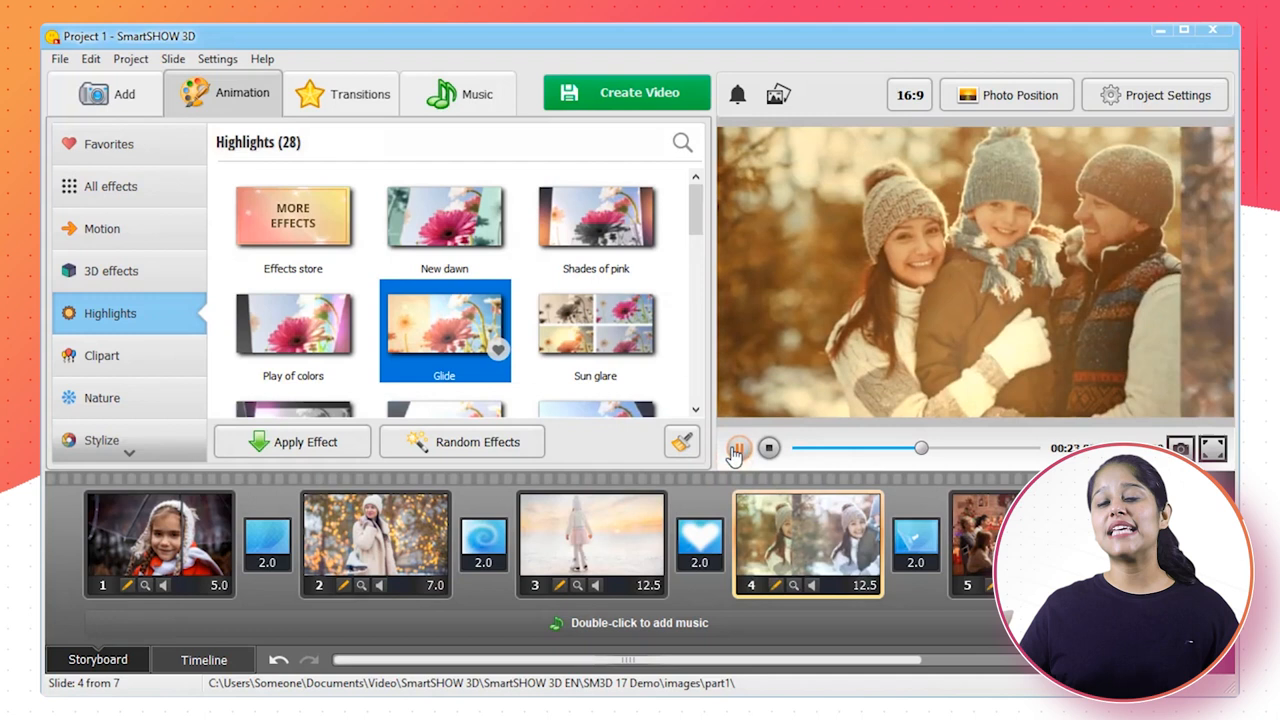
pyautogui.click(100, 398)
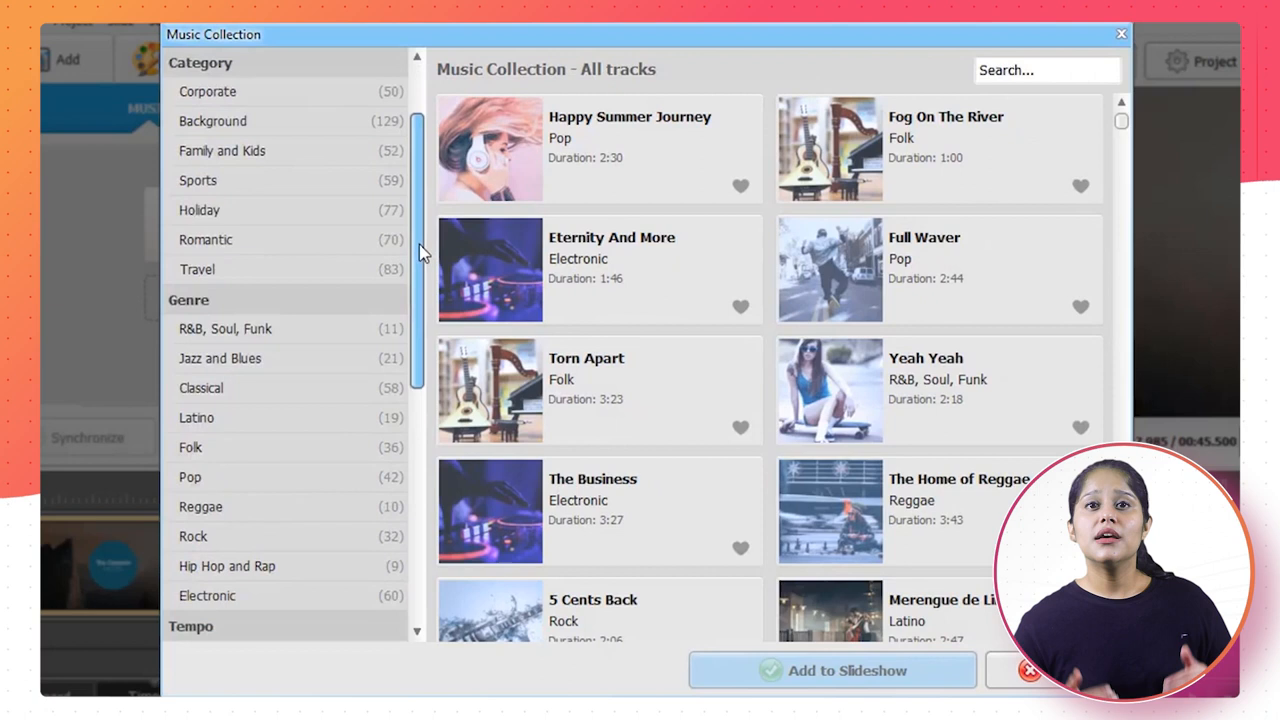
# Show the Music Collection window with tracks sorted by category and genre.
pyautogui.click(1116, 34)
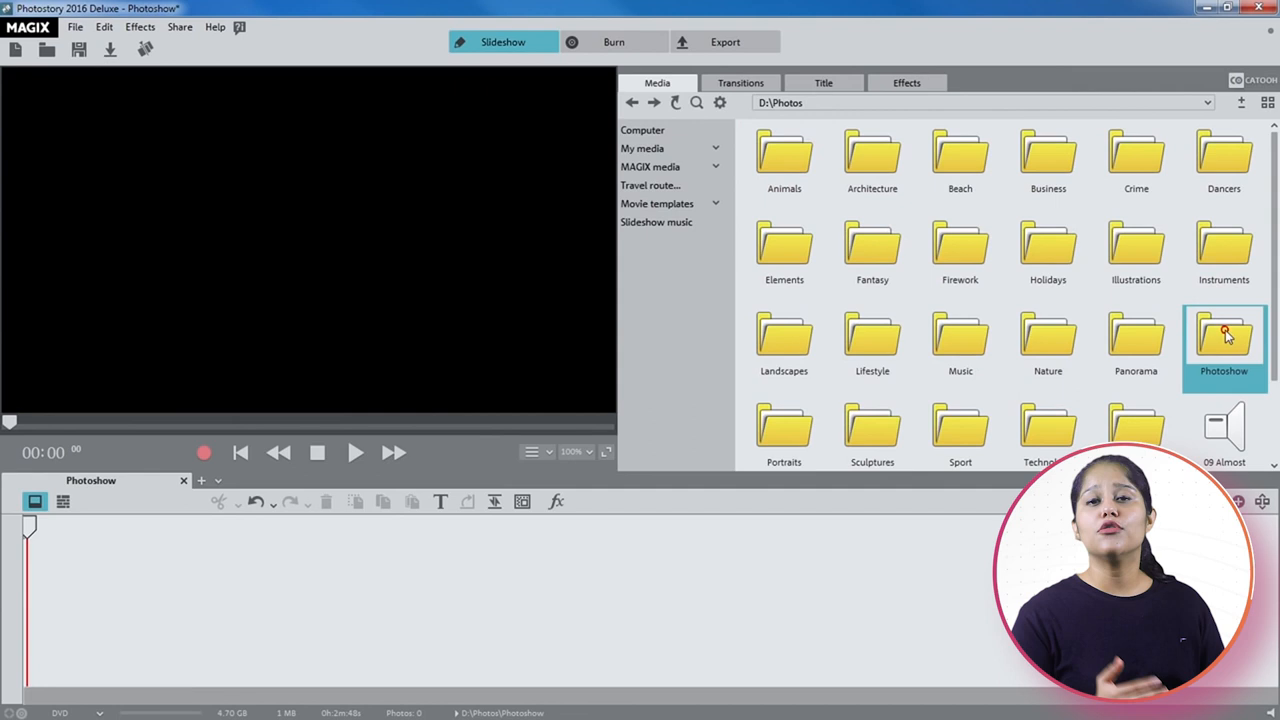
# Enter the Photoshow folder under D:\Photos in the media library.
pyautogui.doubleClick(1224, 340)
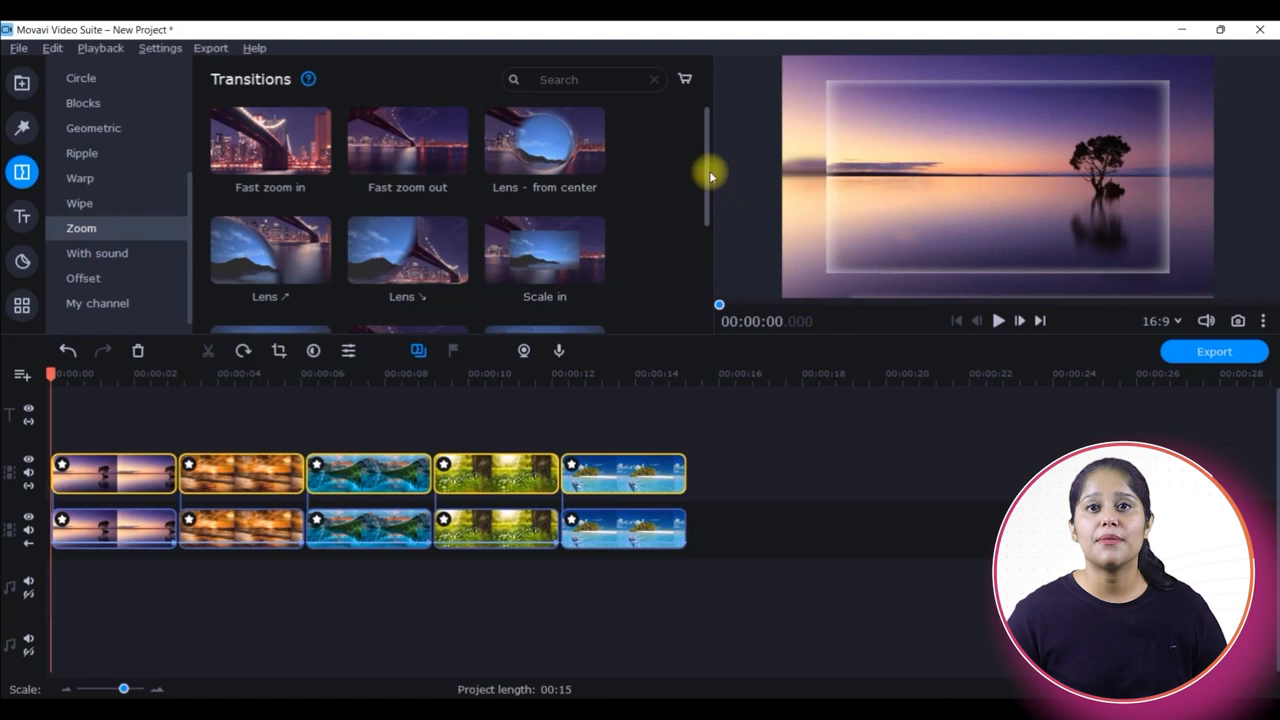
# Show the Add to clips menu for the Zoom out transition.
pyautogui.rightClick(408, 264)
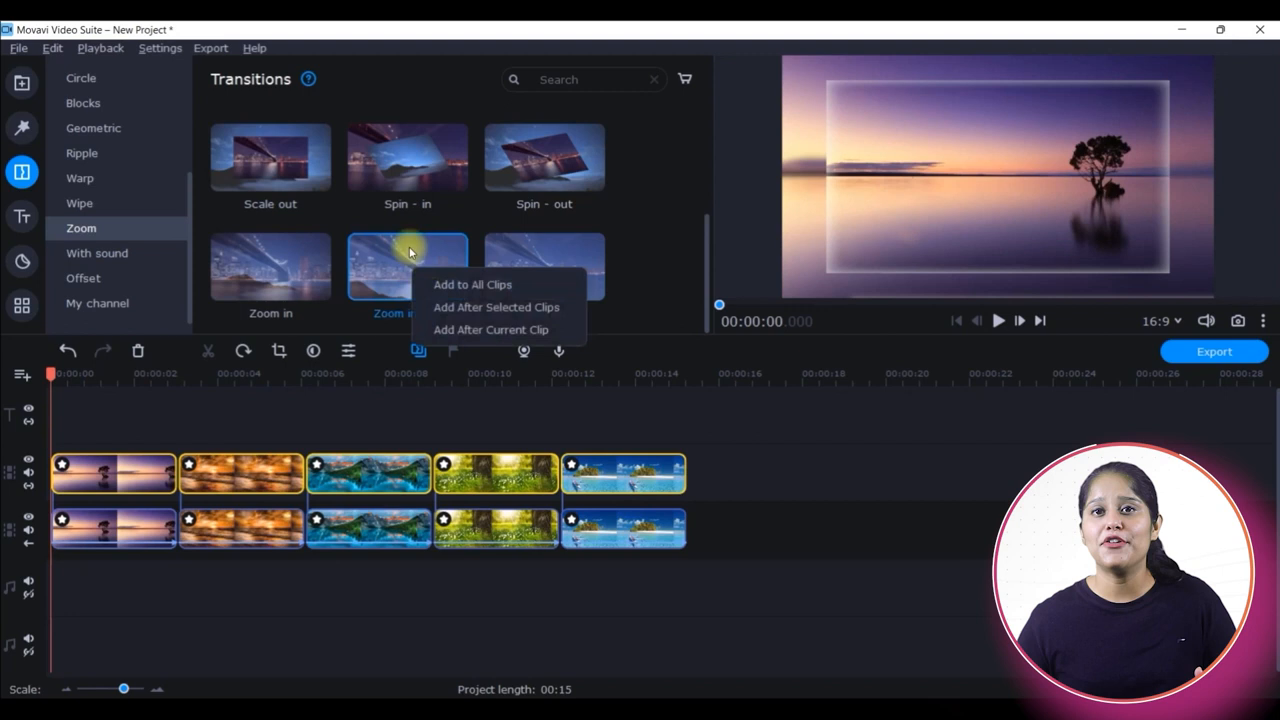